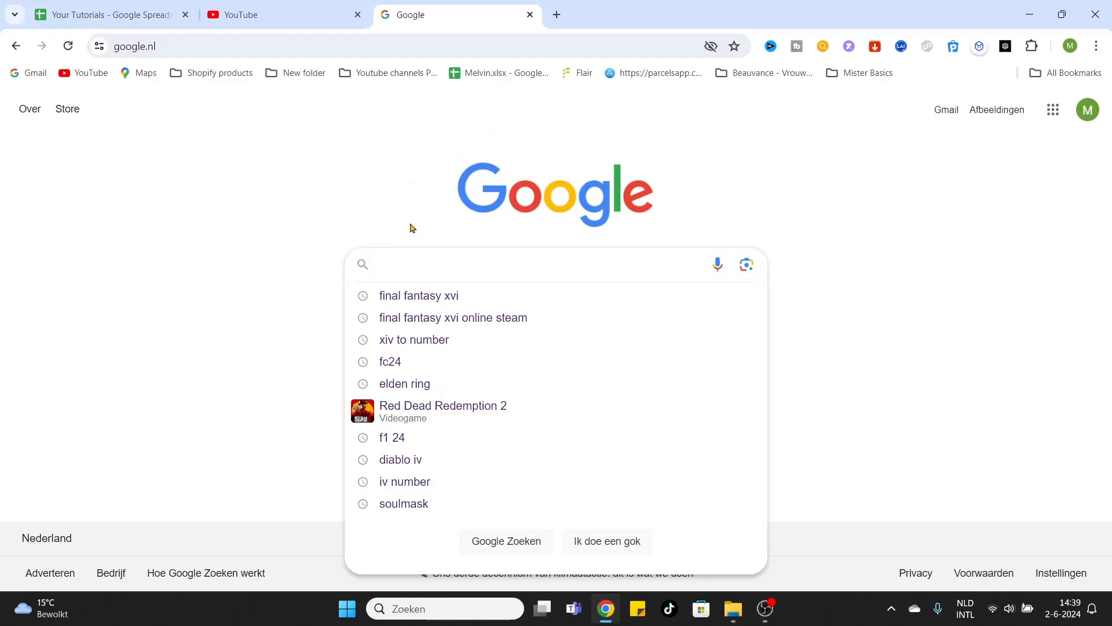
Search Google for "gray zone warfare pc" to bring up the results.
text(gray zone)
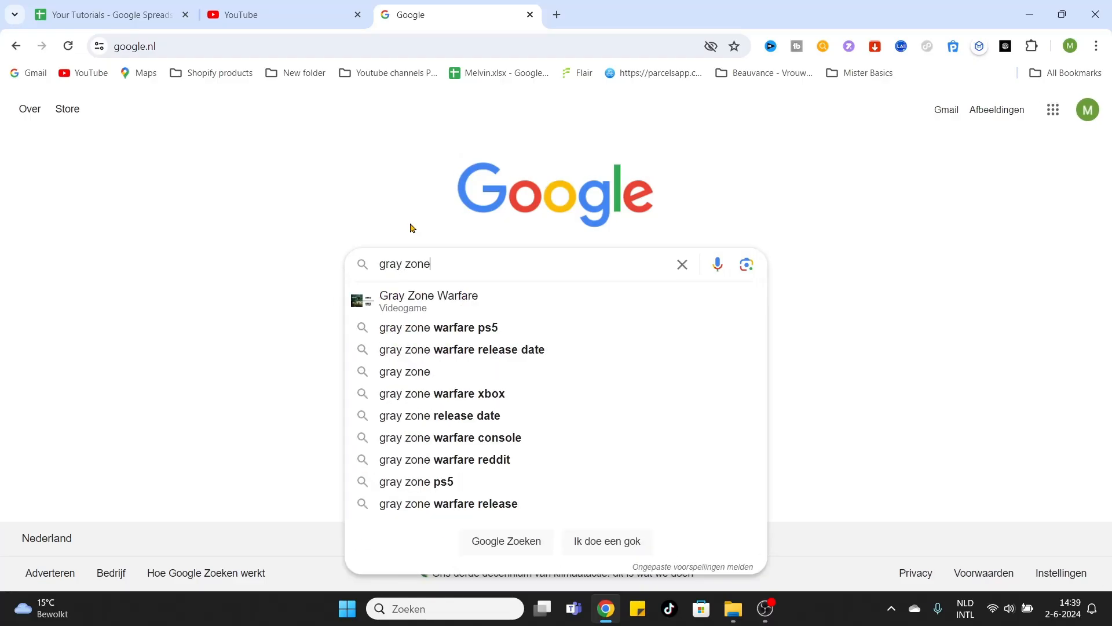
text(warfare pc)
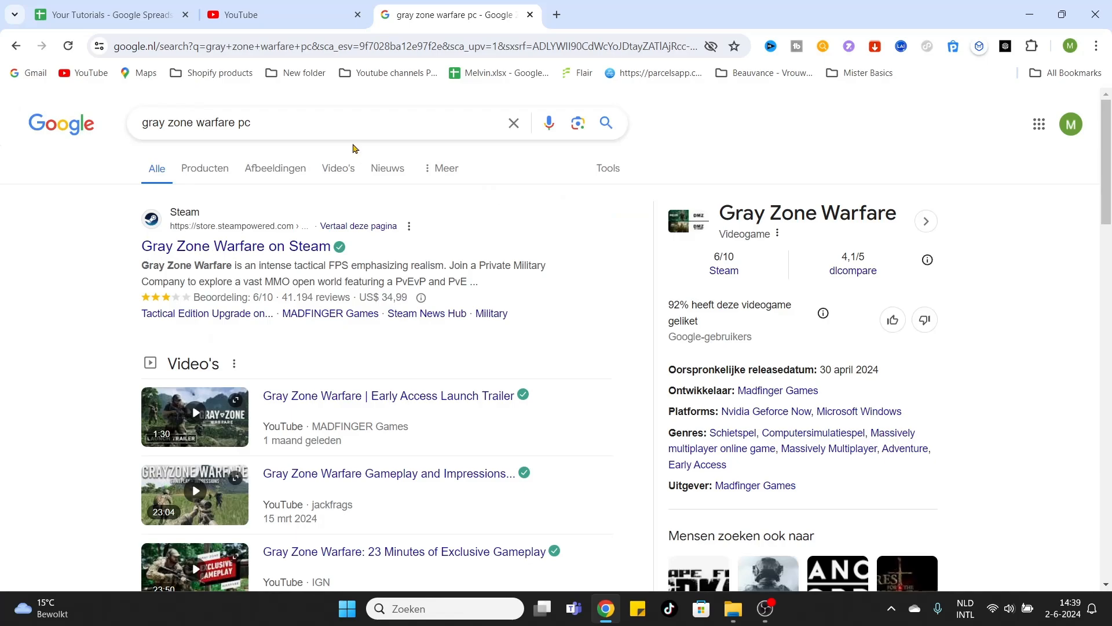
mouse_move(168, 246)
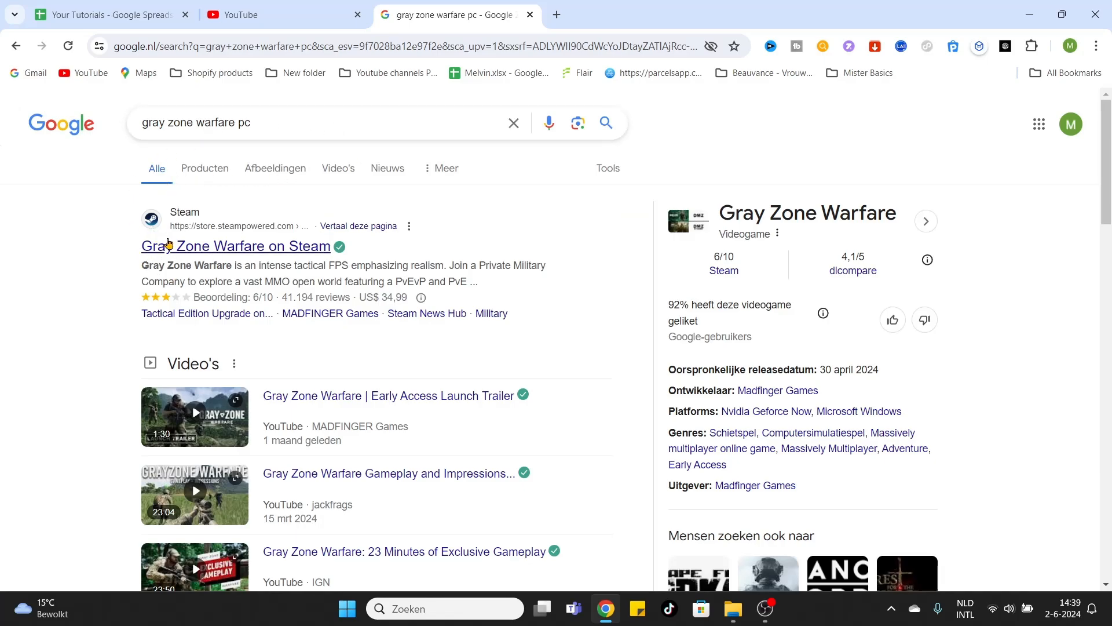
Follow the "Gray Zone Warfare on Steam" result to its store page.
click(235, 246)
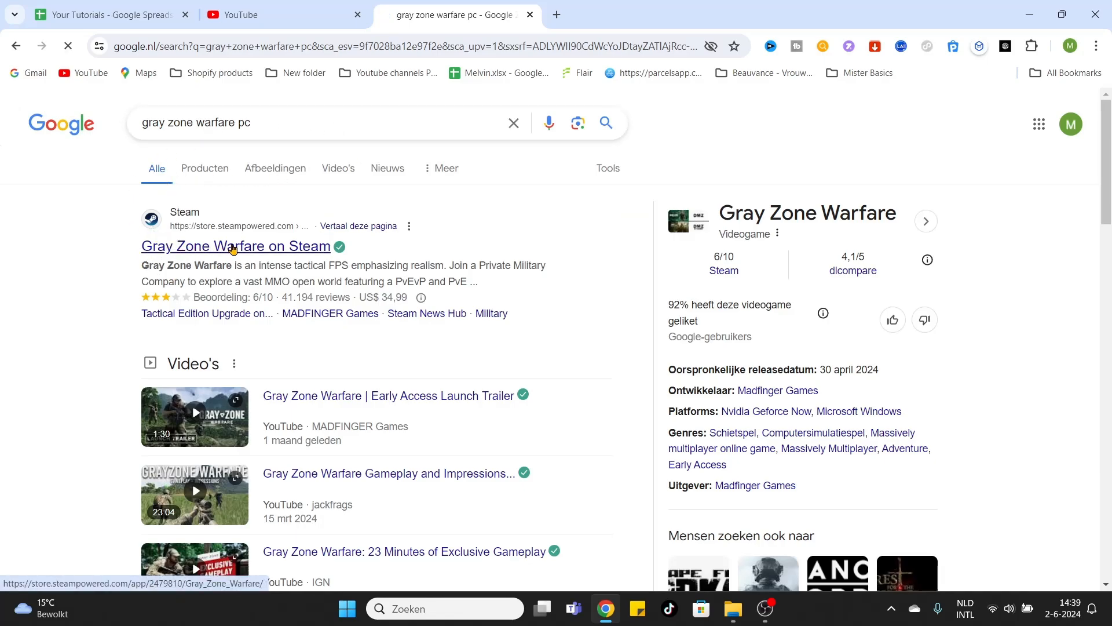
click(235, 246)
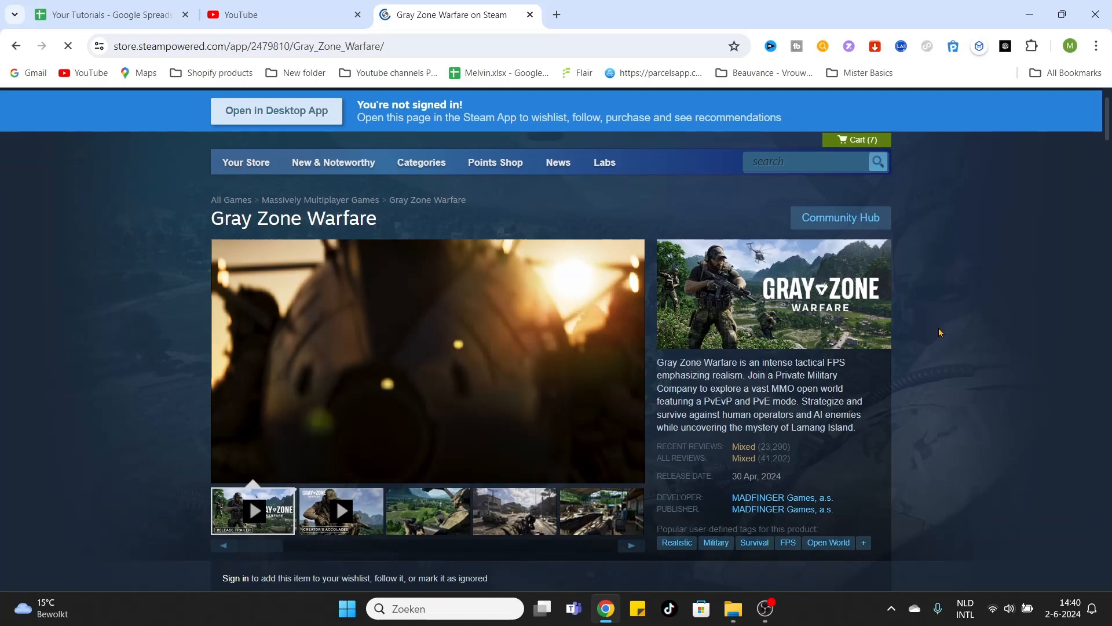
Add the base Gray Zone Warfare game (34,99€) to the Steam cart.
scroll(down, 3)
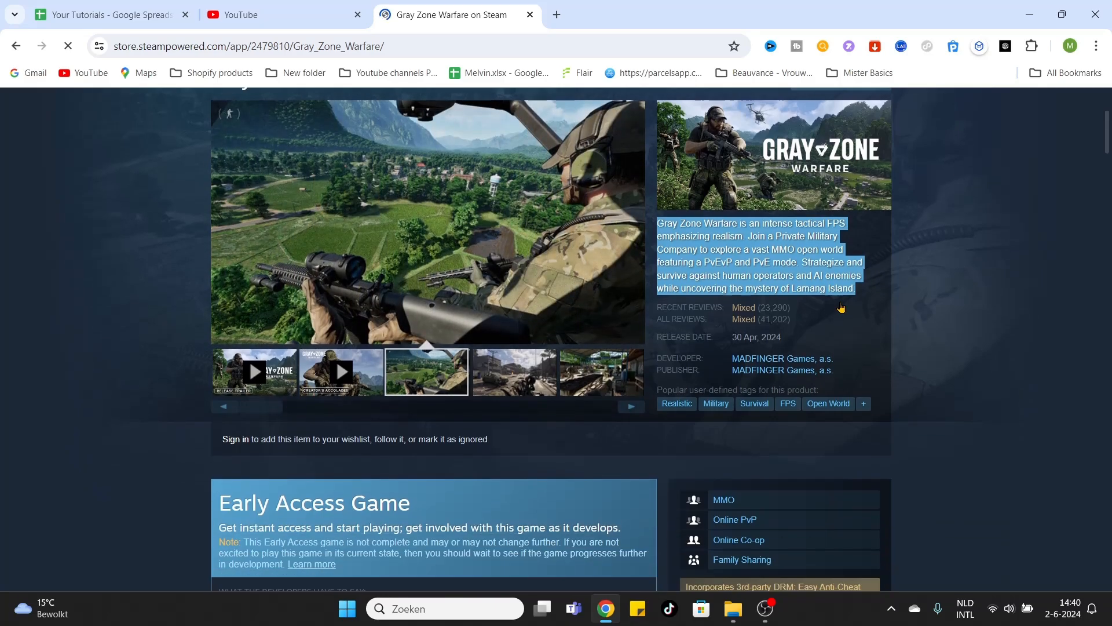
scroll(down, 3)
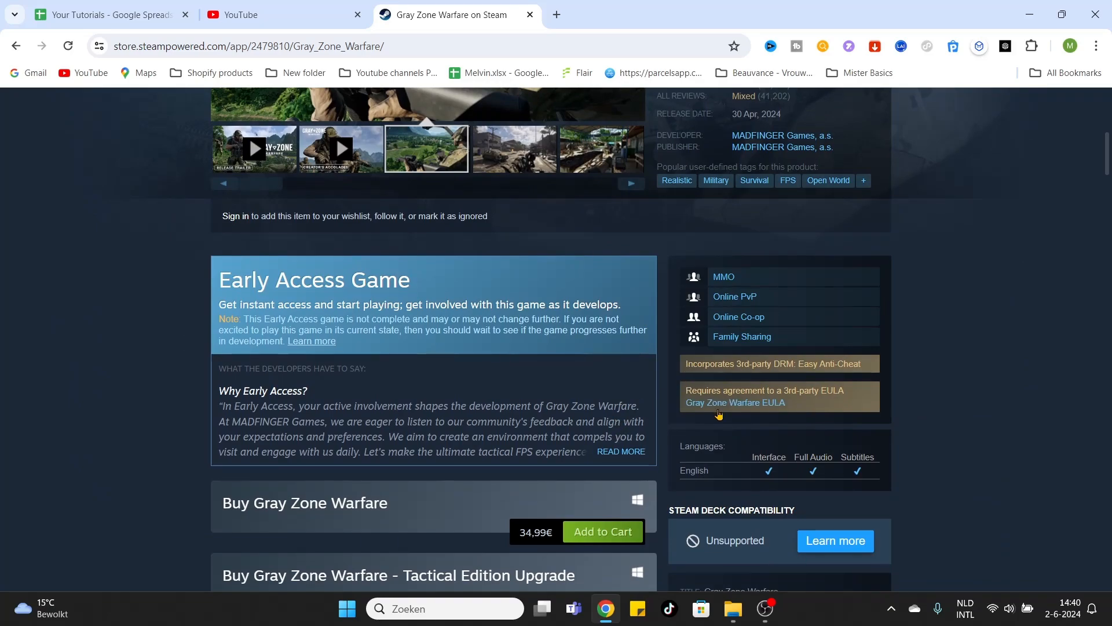
scroll(down, 3)
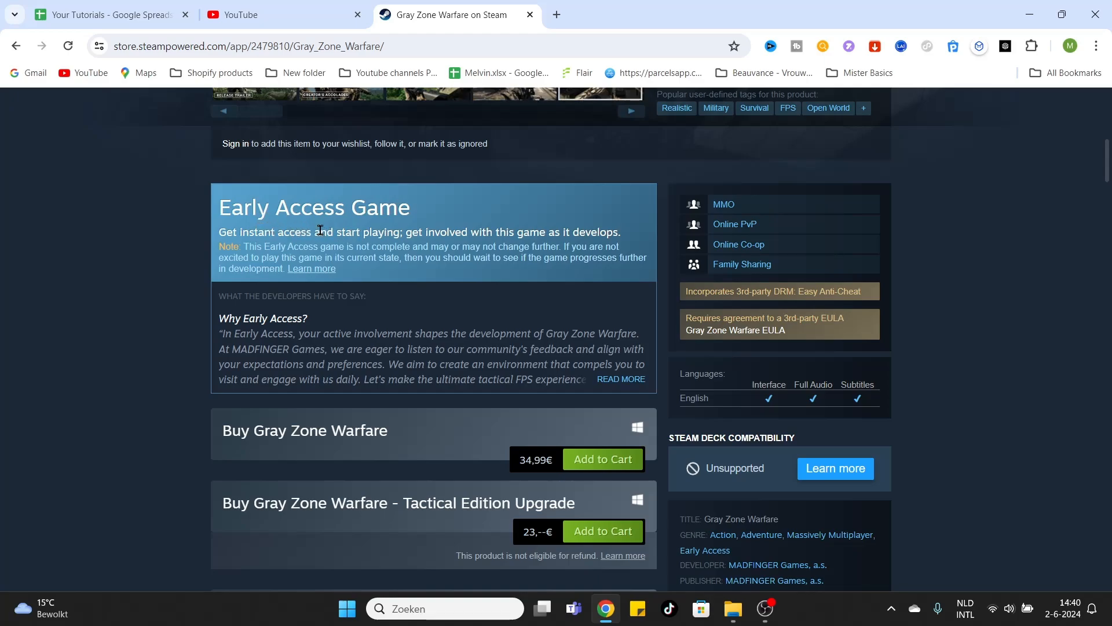
mouse_move(539, 407)
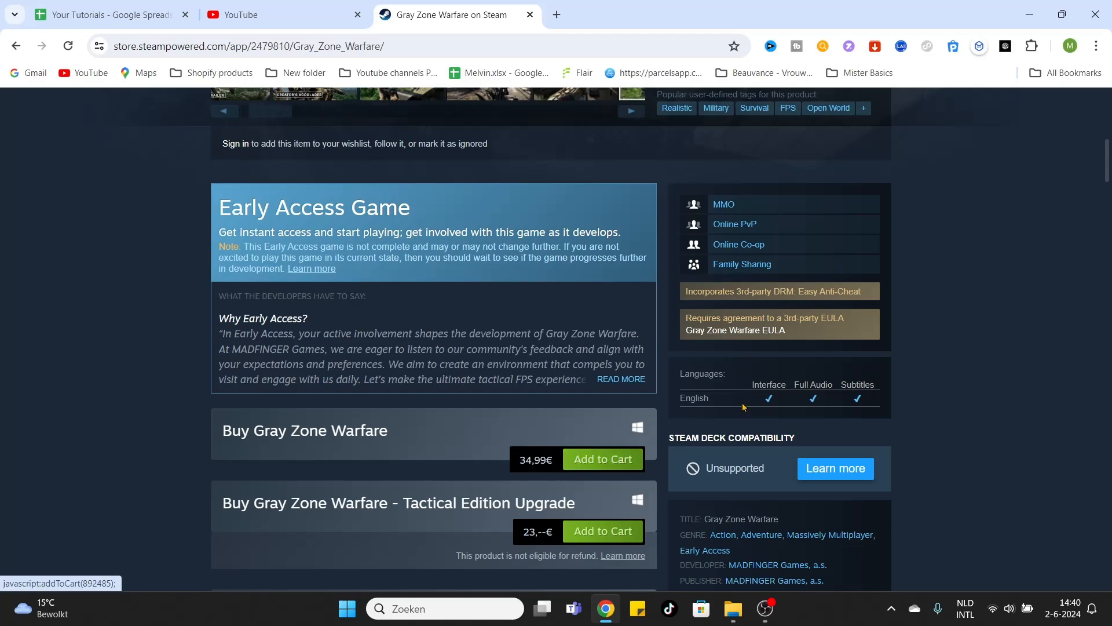
click(603, 459)
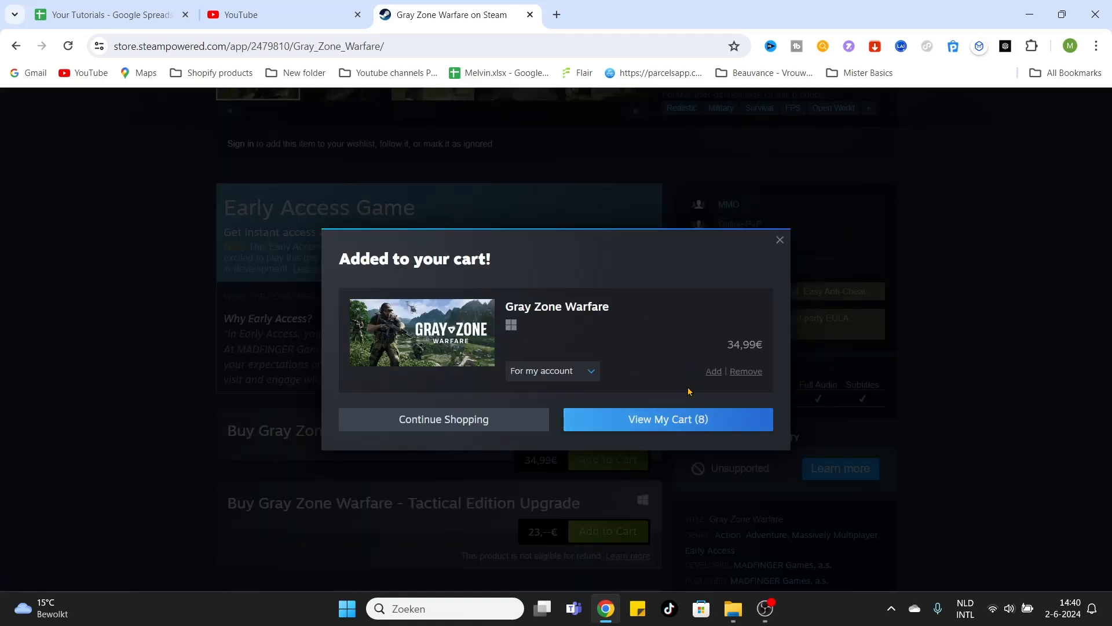